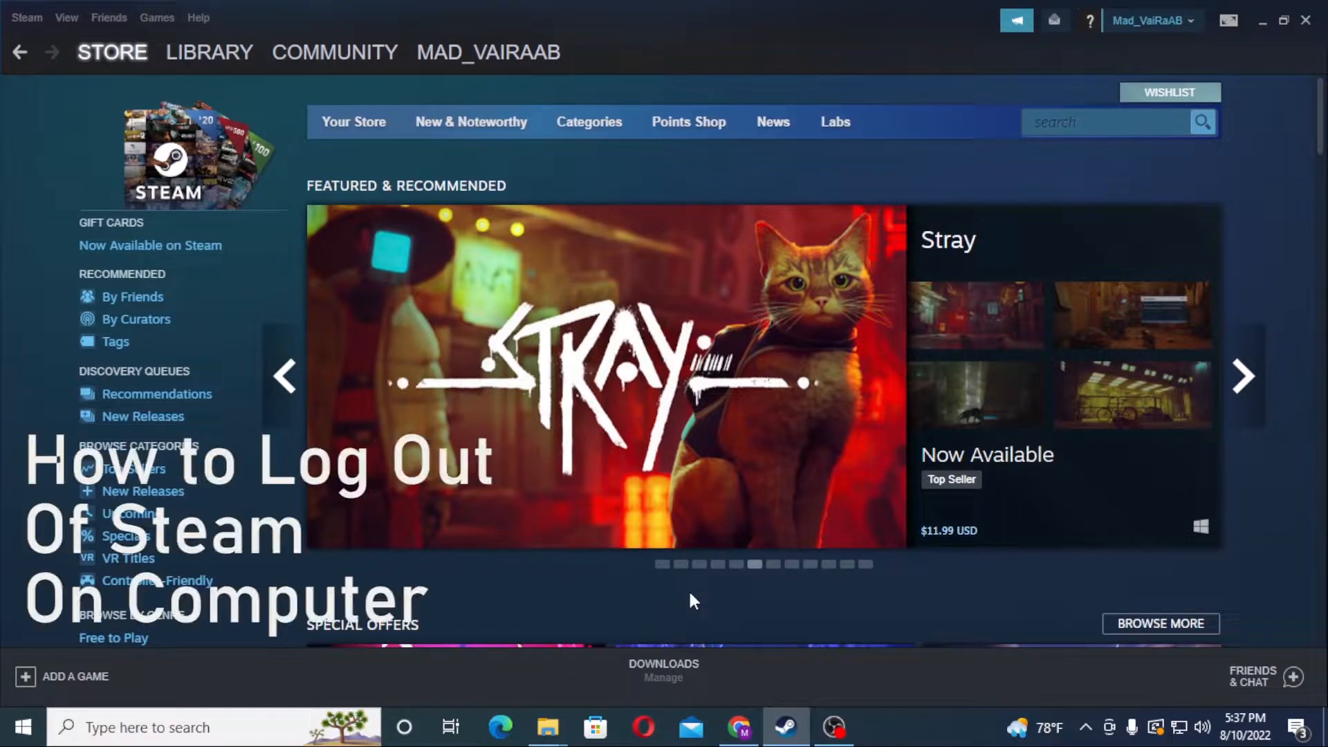
Step: Check the account name dropdown, then reach the Steam menu's account and exit options
scroll("down", 3)
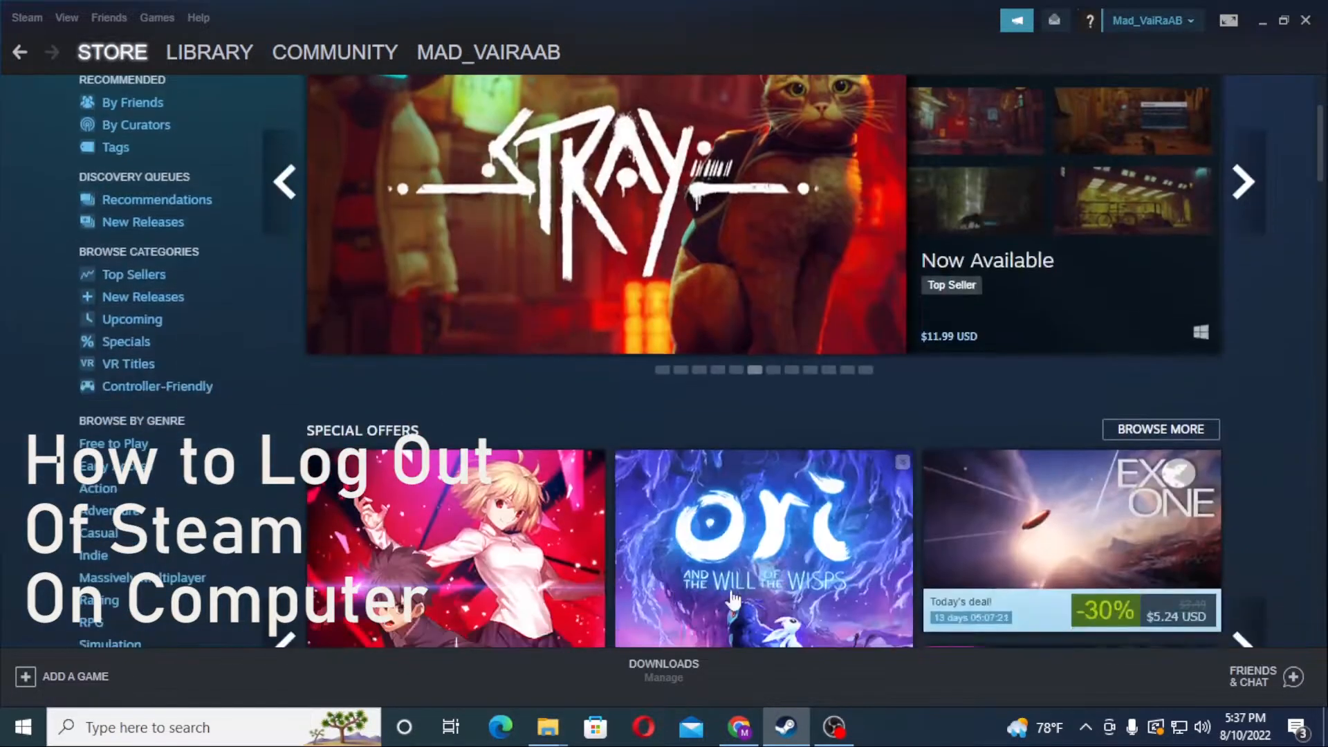
scroll("up", 3)
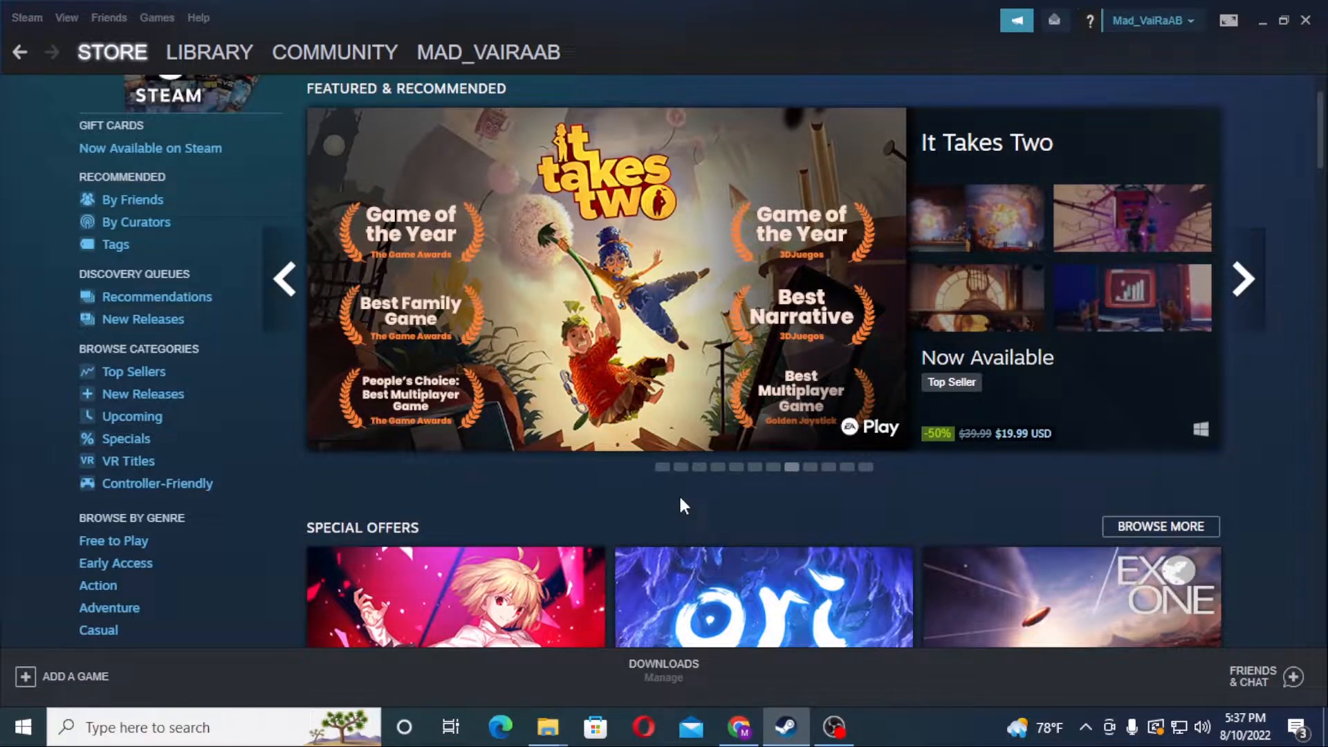
mouse_move(1165, 18)
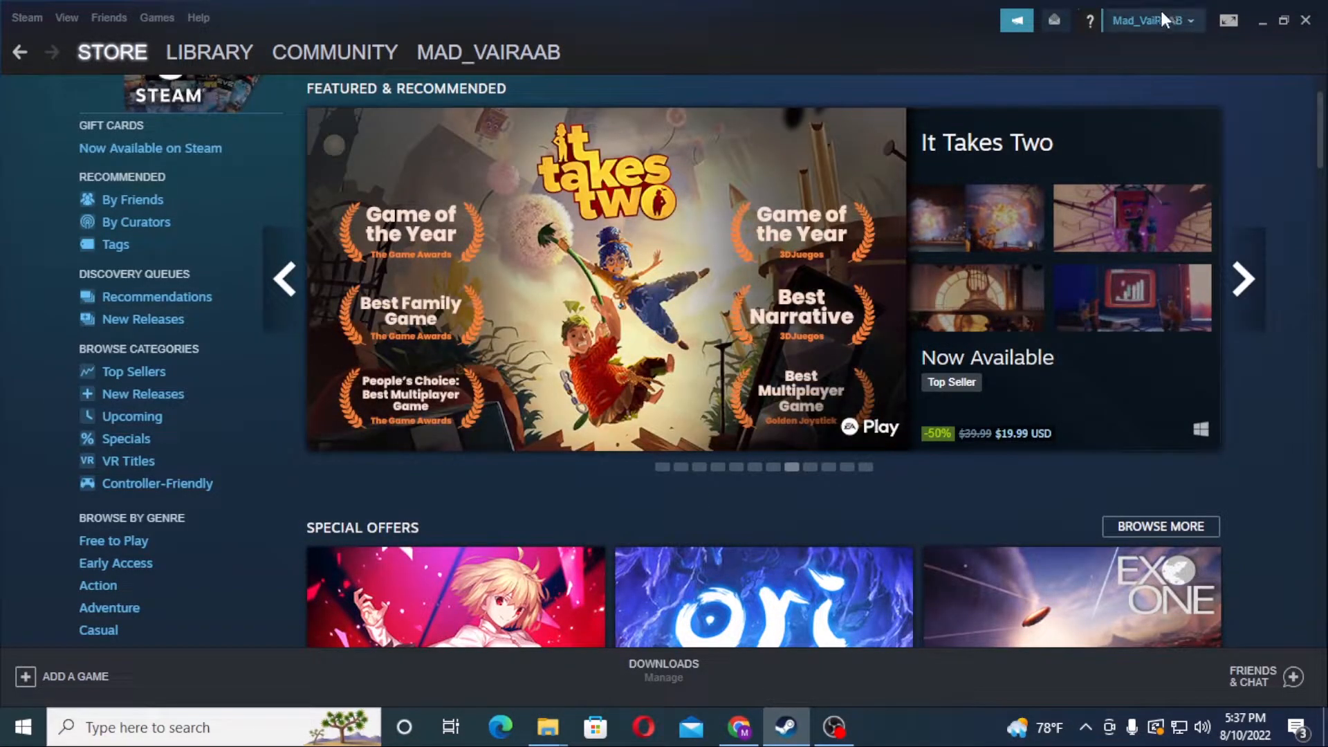
left_click(1150, 19)
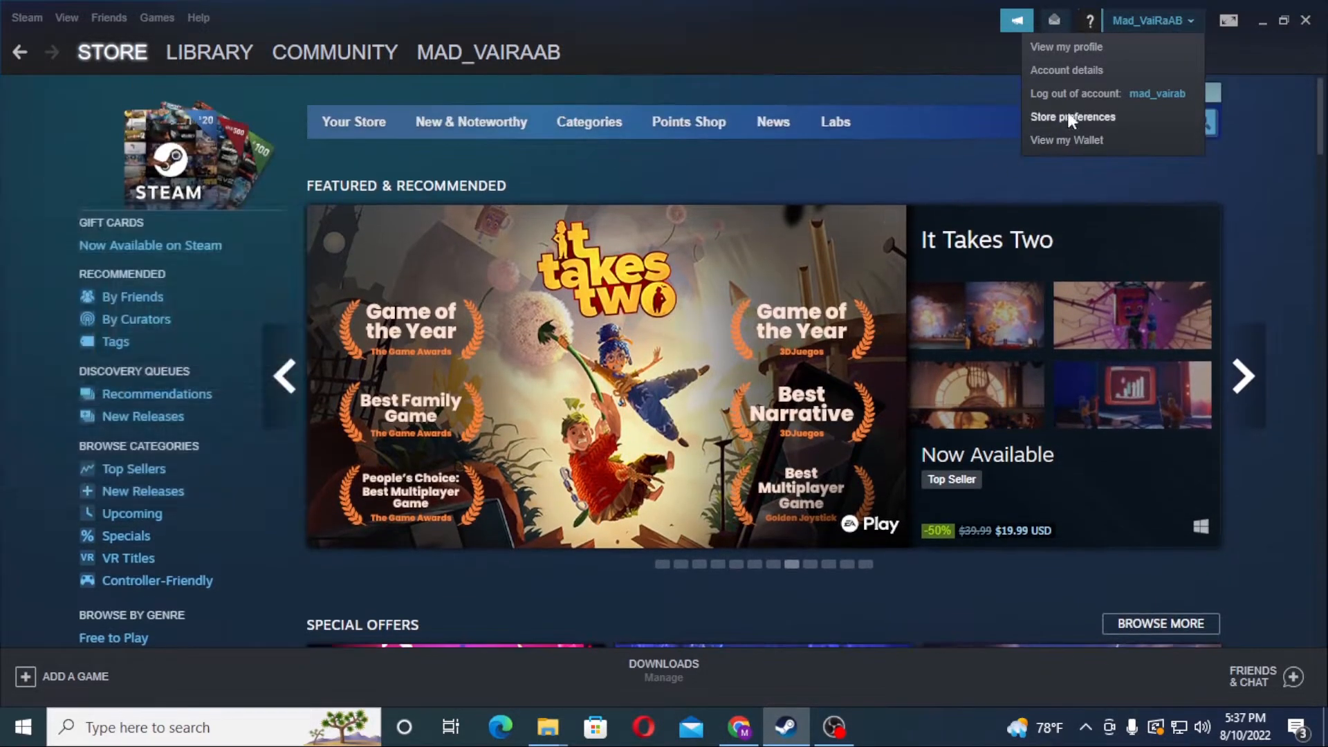
mouse_move(1063, 101)
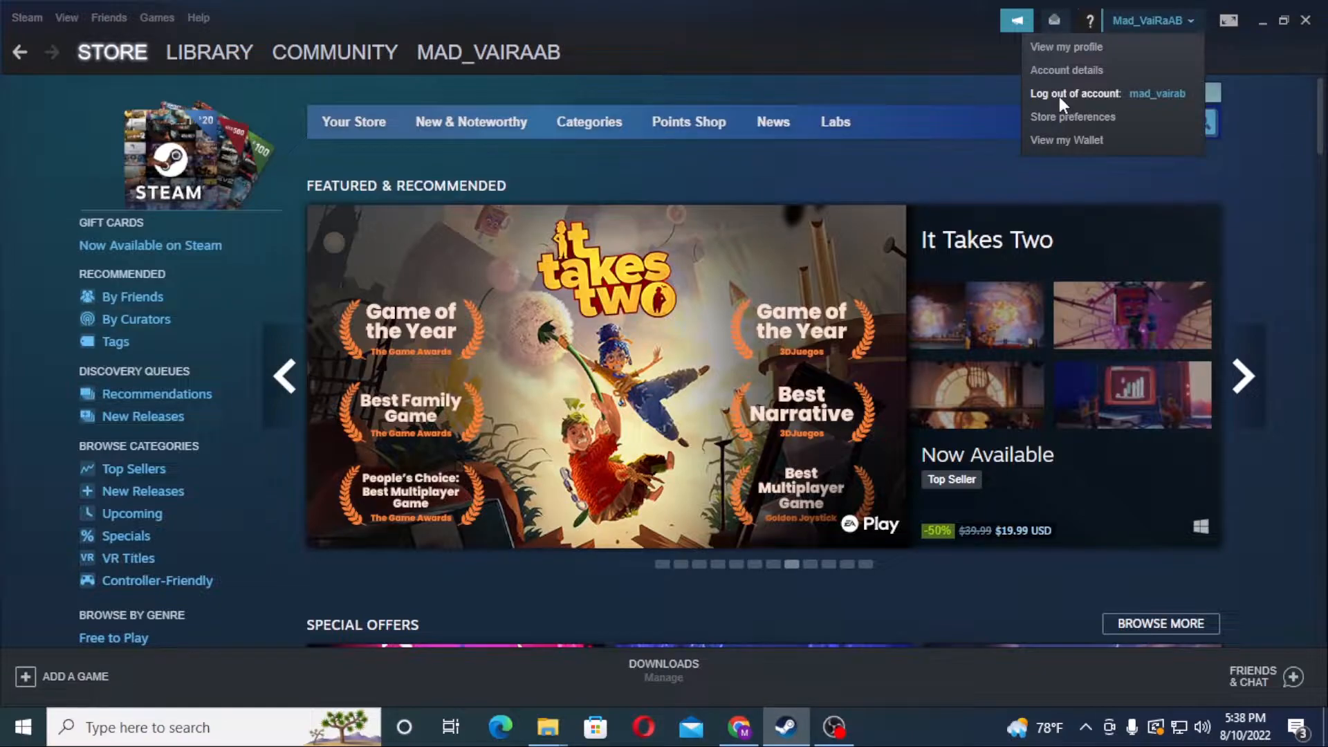
mouse_move(851, 61)
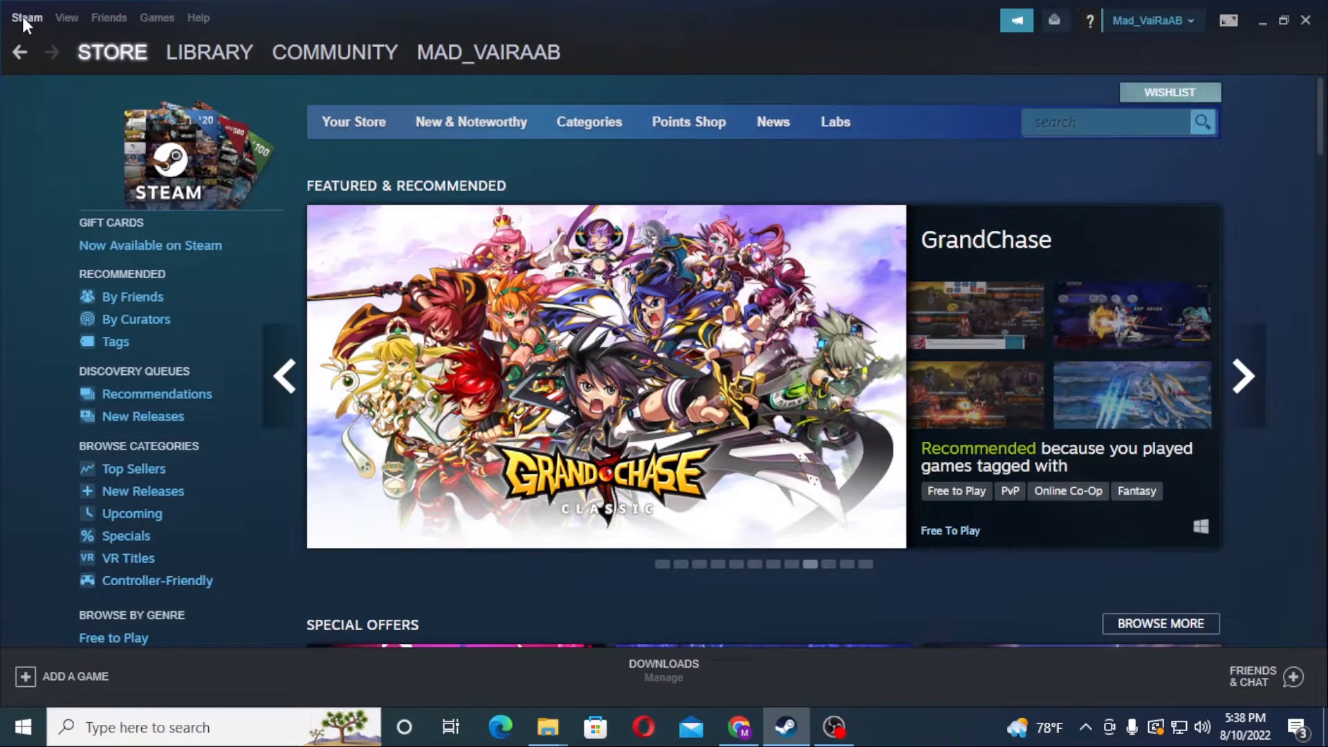
left_click(1242, 376)
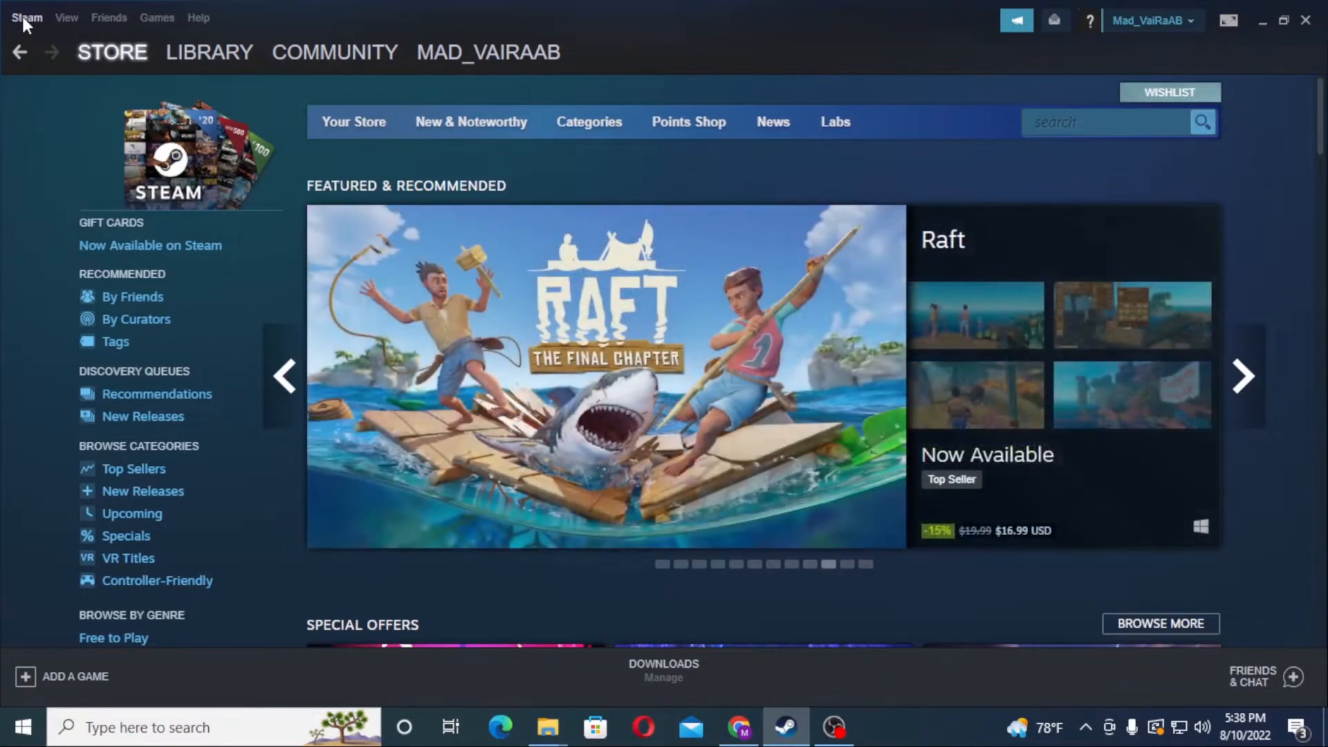
left_click(26, 17)
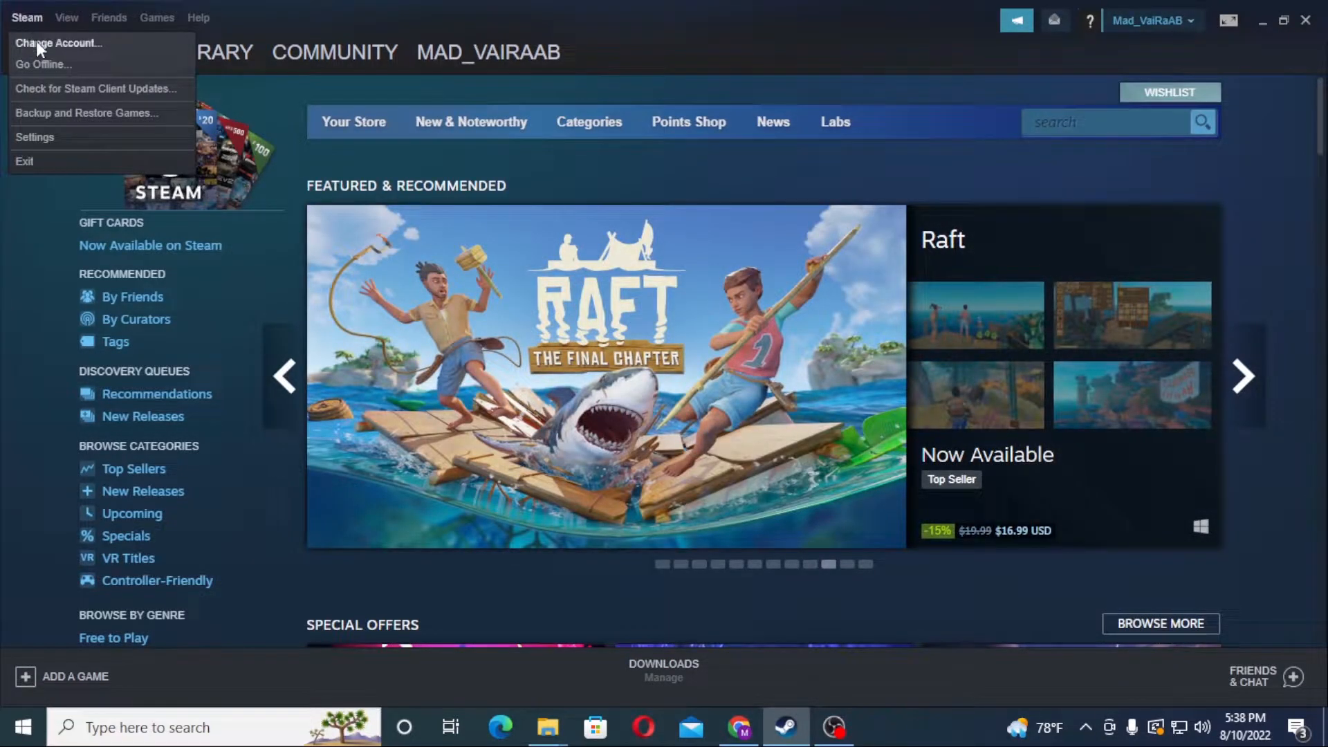
Step: Log out via Change Account and confirm LOGOUT, closing the Steam client
left_click(58, 43)
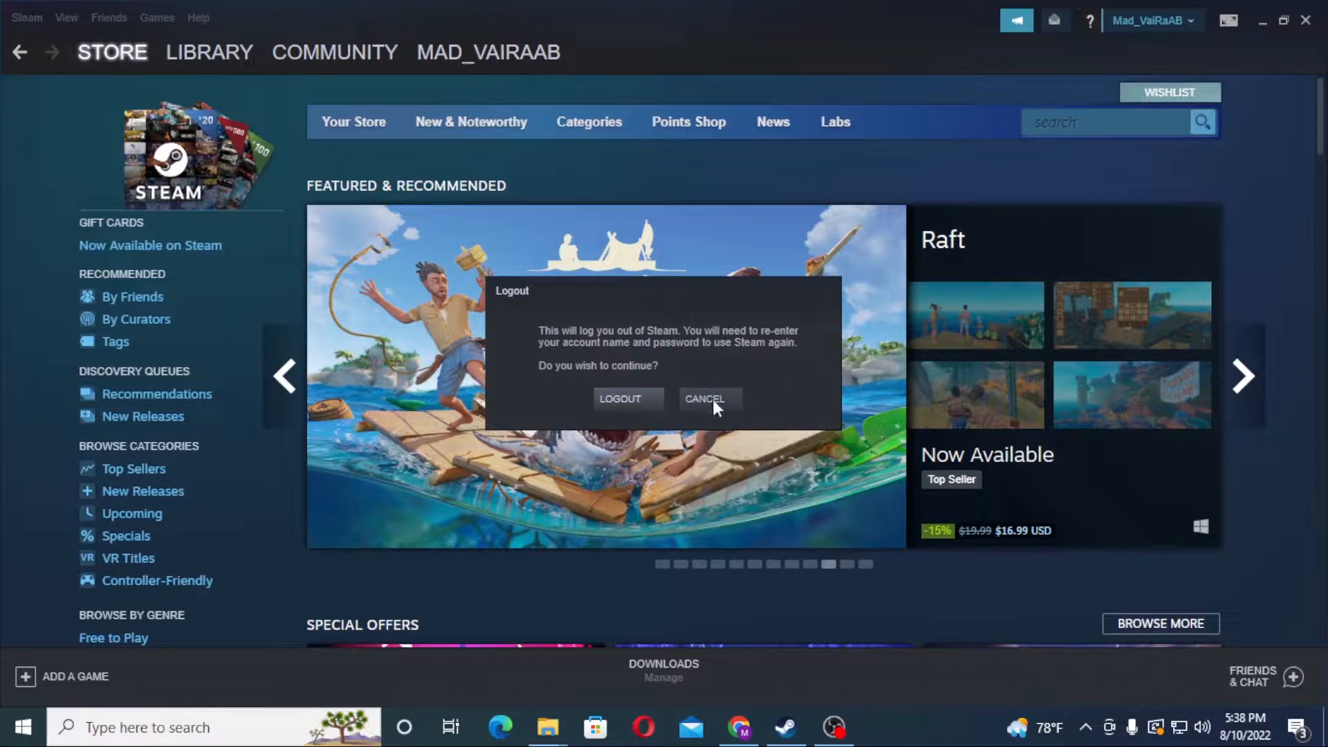
mouse_move(640, 304)
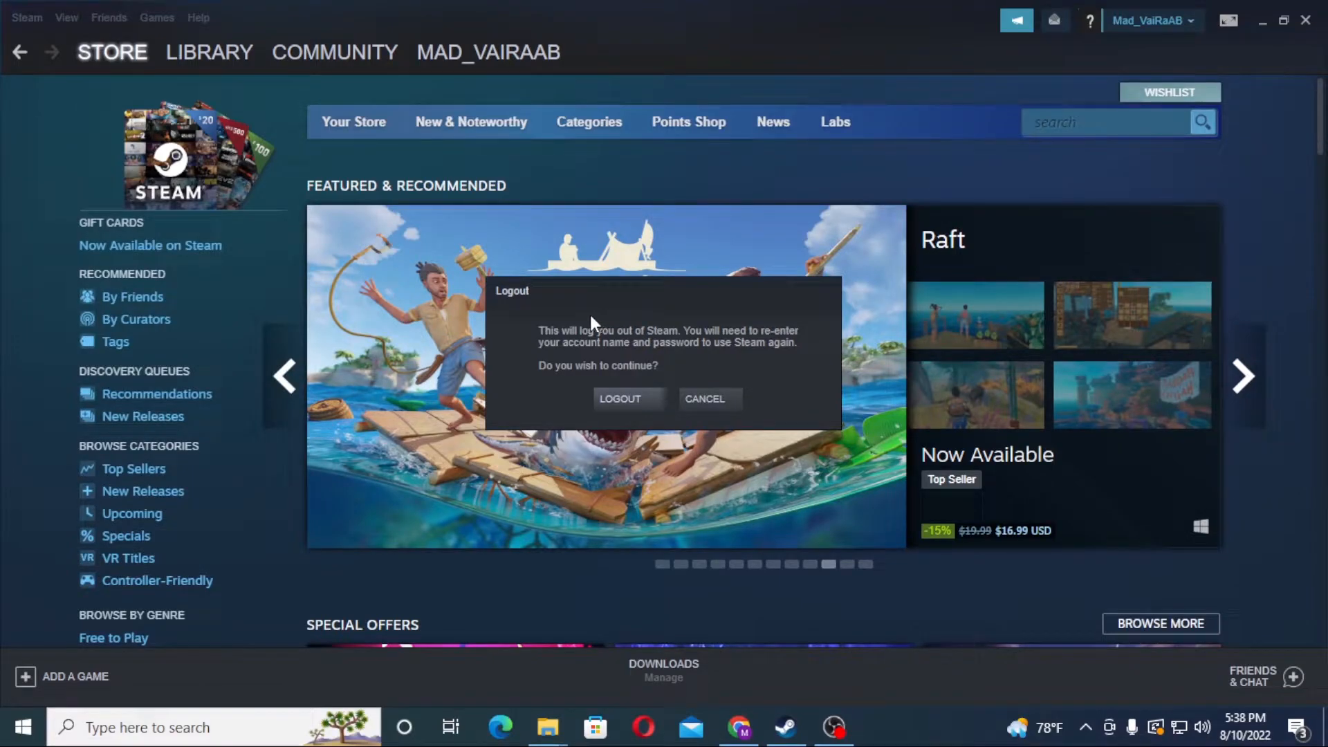
left_click(704, 398)
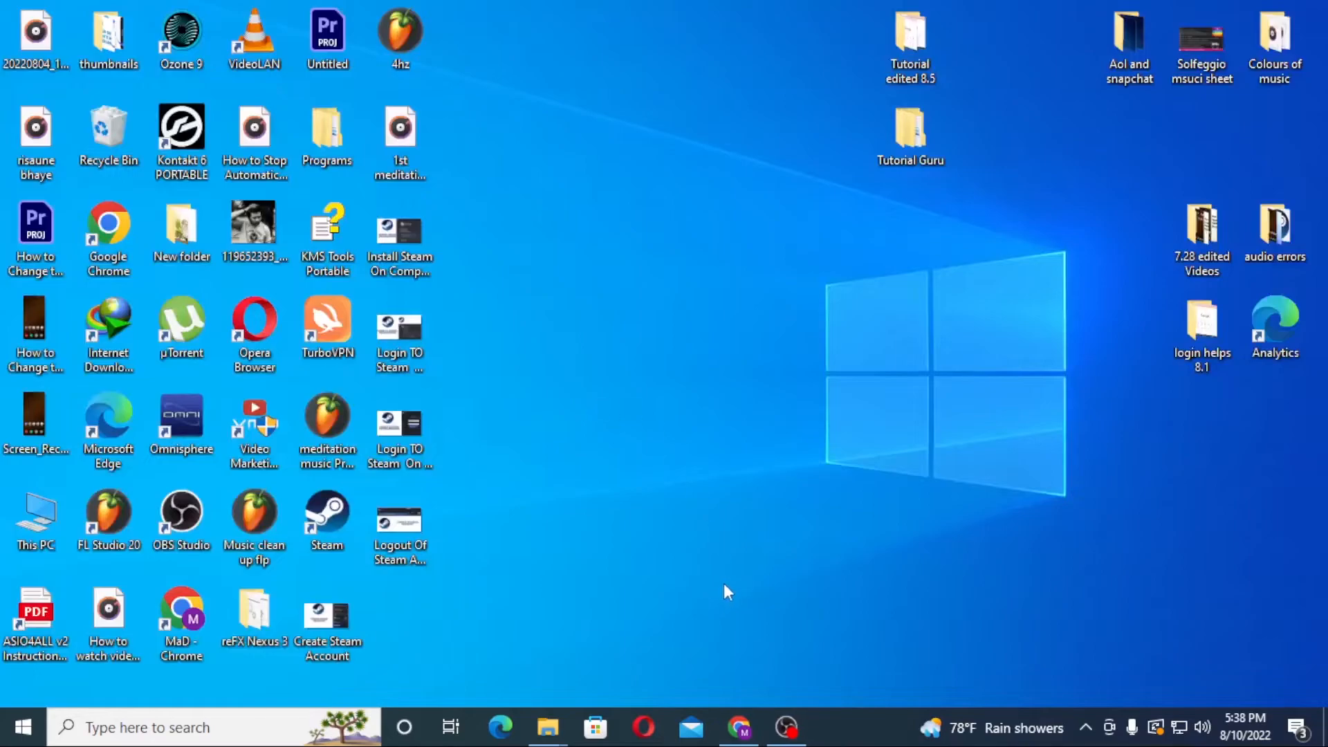
Step: Relaunch Steam from its desktop shortcut so it begins updating and verifying
double_click(325, 519)
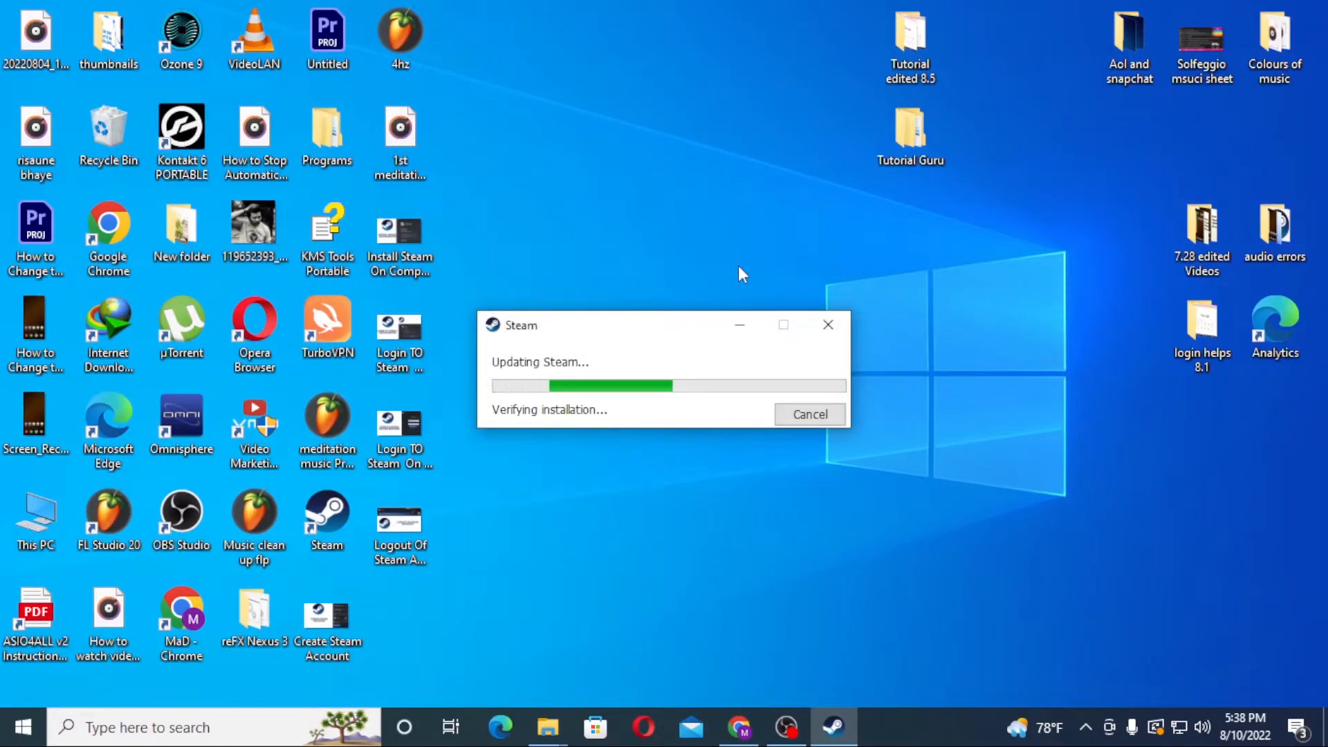
mouse_move(739, 325)
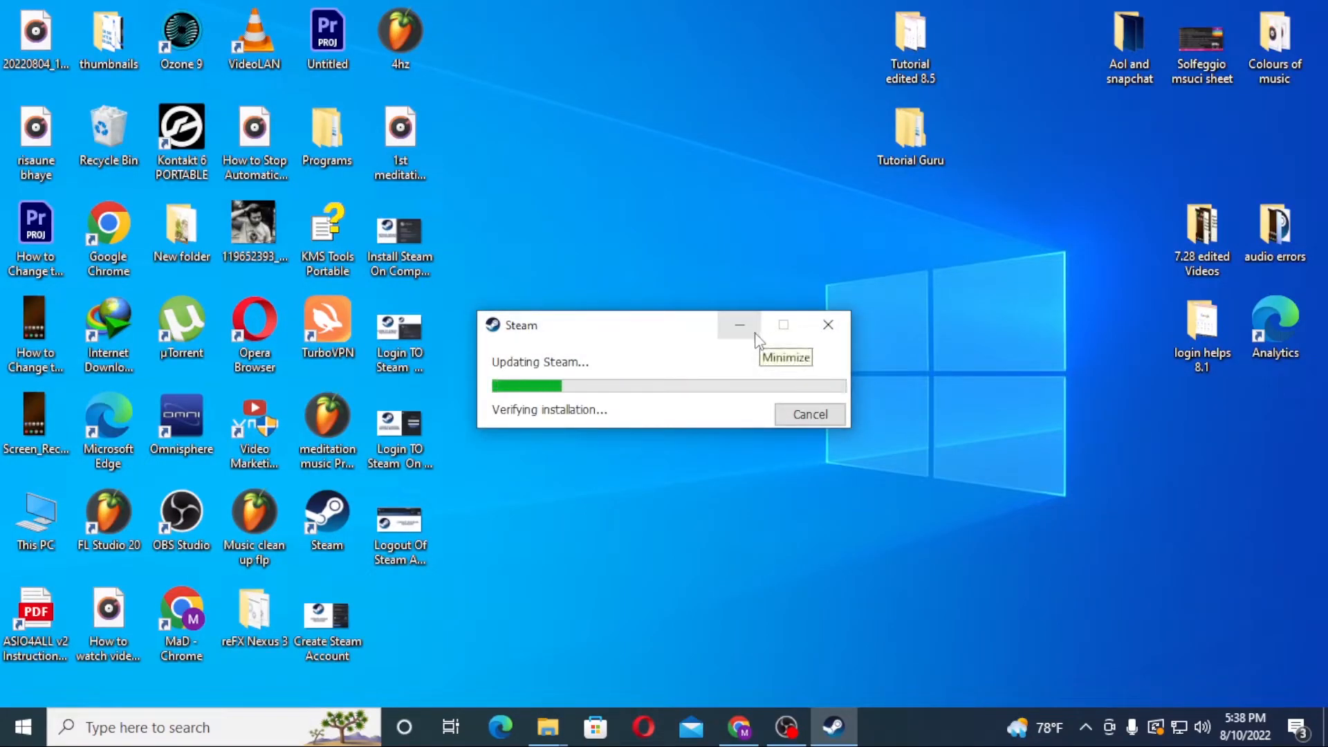